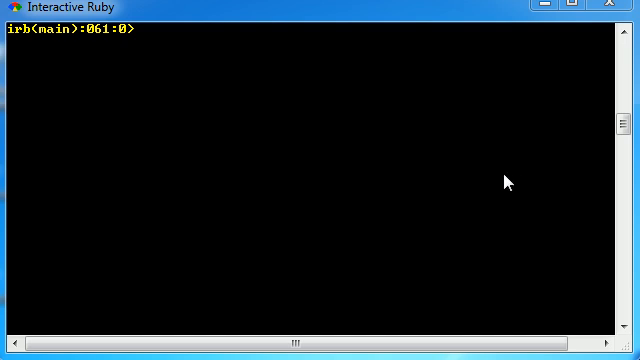
mouse_move(332, 123)
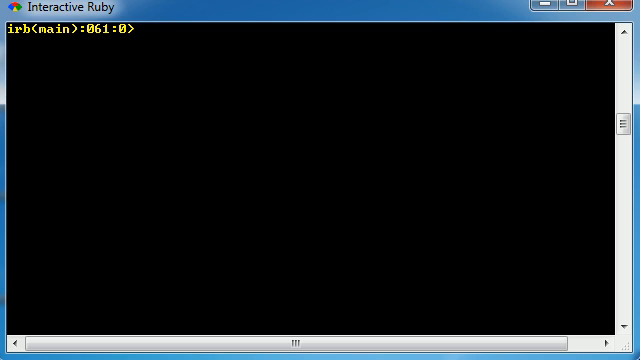
Assign an empty array to cheese with cheese = [], fixing the stray digits
text(c)
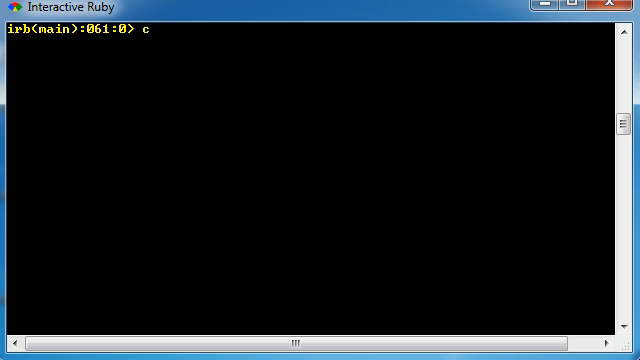
text(heese)
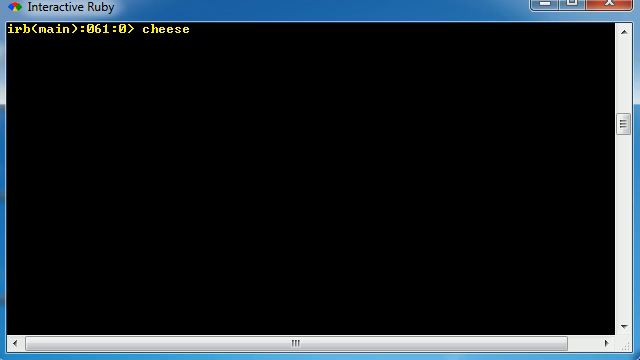
text(=)
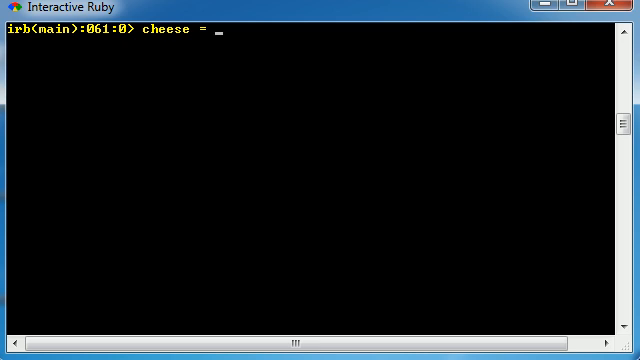
text([])
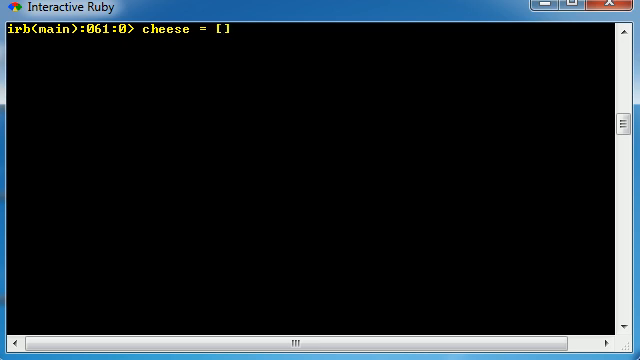
text(32.)
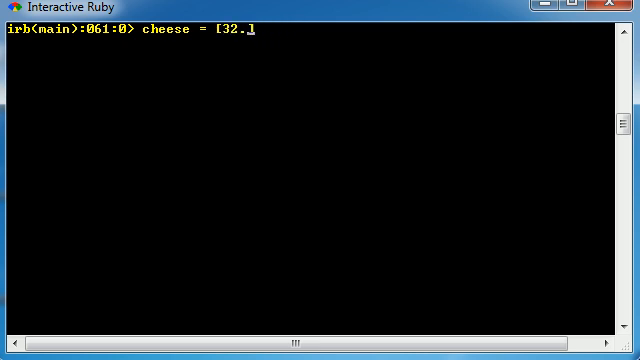
key(BackSpace)
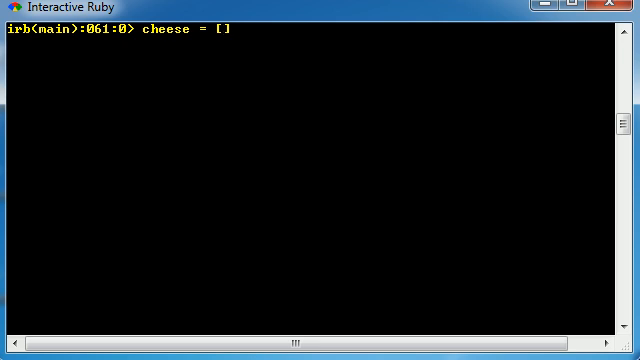
key(Return)
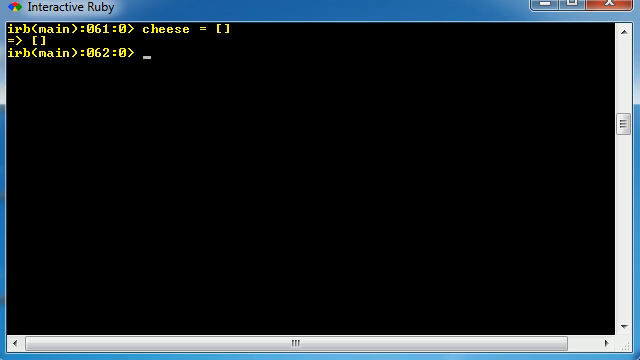
Append "first item" to cheese with <<, then inspect cheese to see ["first item"]
text(chees)
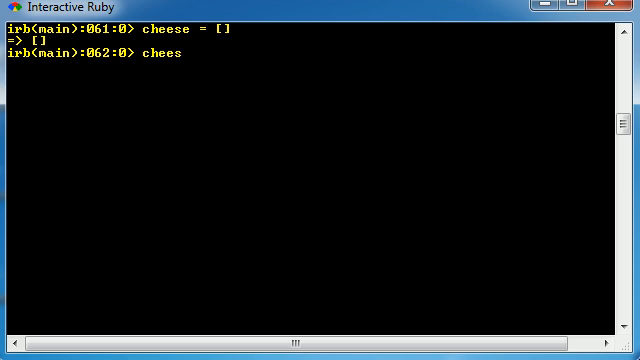
text(e)
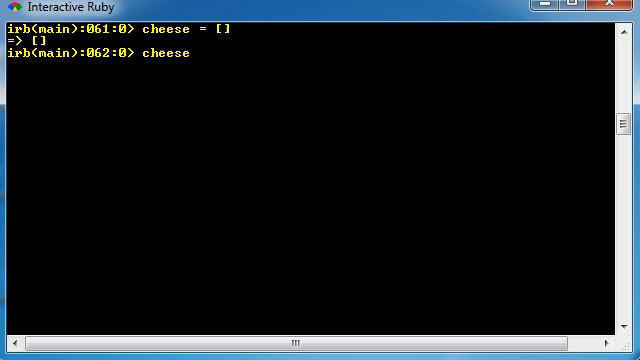
text(<)
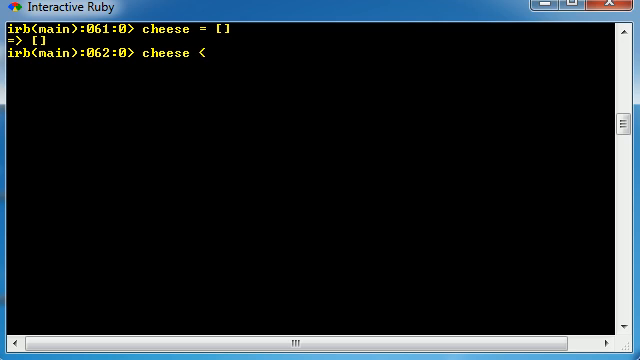
text(<)
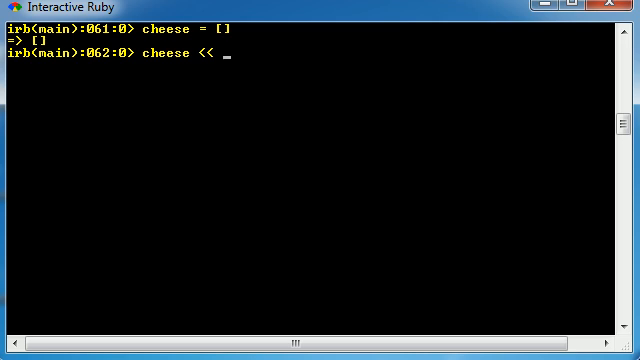
text("")
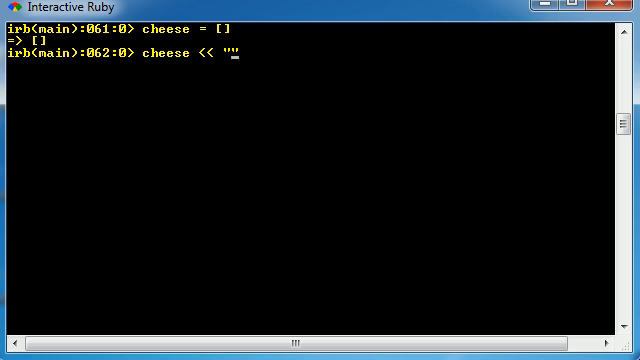
text(first item)
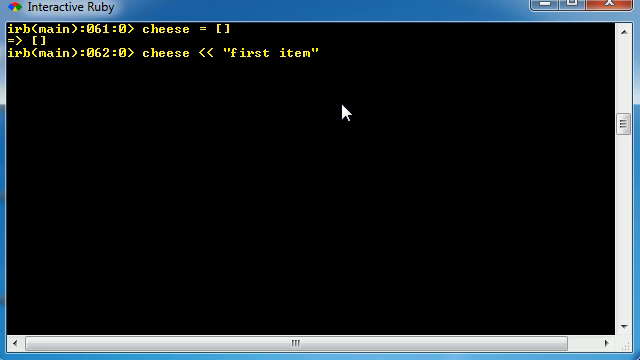
mouse_move(242, 66)
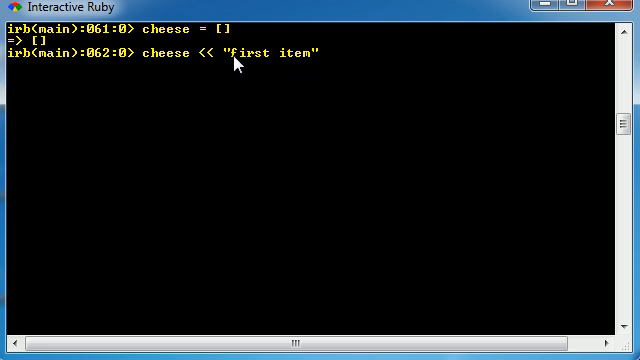
mouse_move(231, 73)
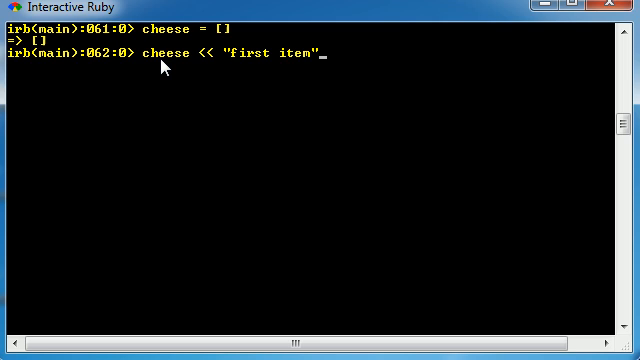
mouse_move(269, 67)
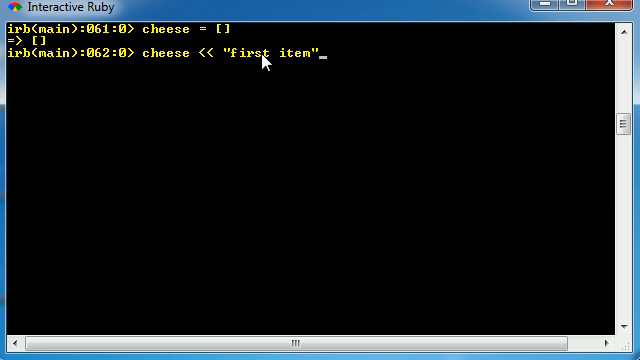
key(Return)
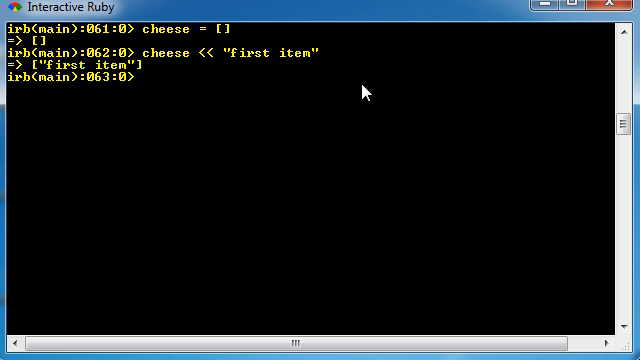
text(chees)
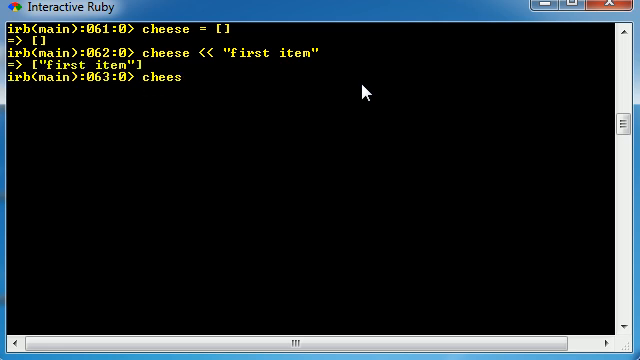
key(Return)
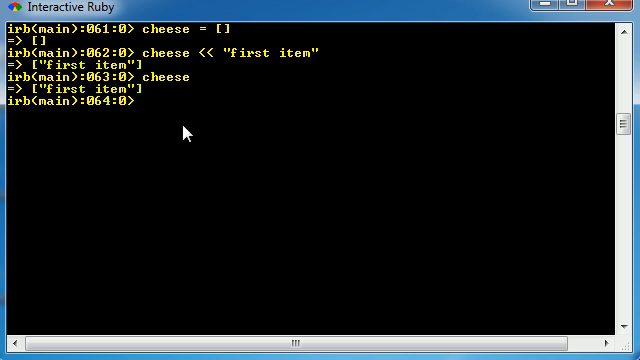
mouse_move(452, 166)
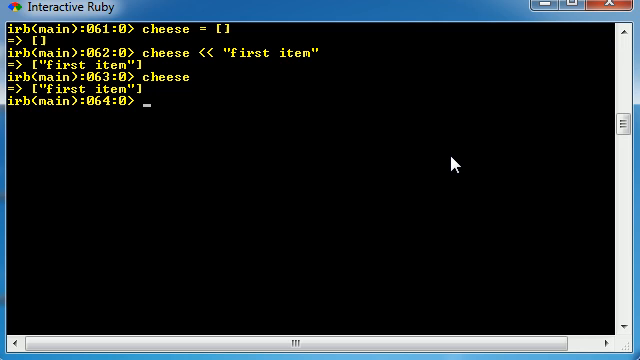
Run cheese.push("second item"), giving ["first item", "second item"]
text(cheese)
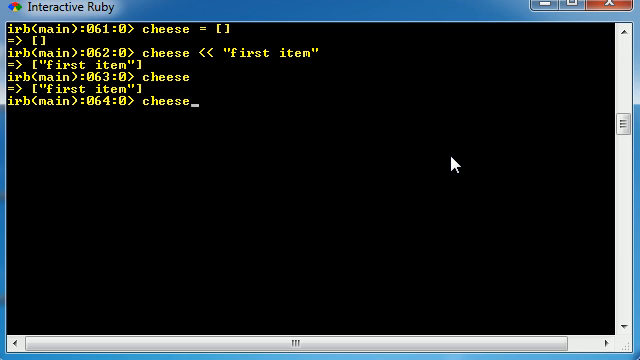
text(.push)
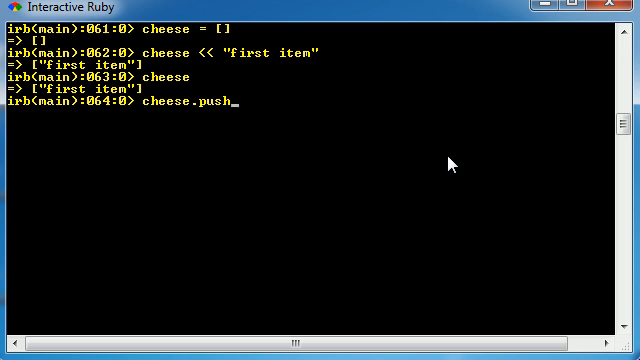
mouse_move(389, 84)
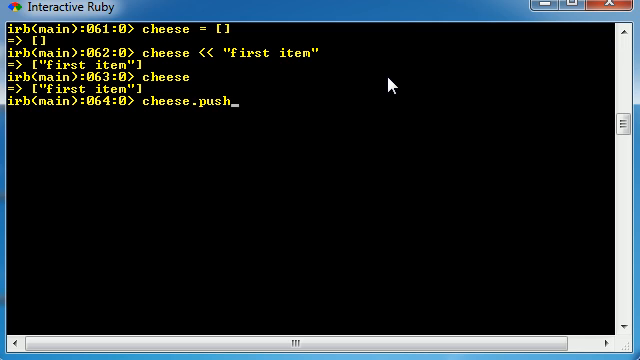
text(())
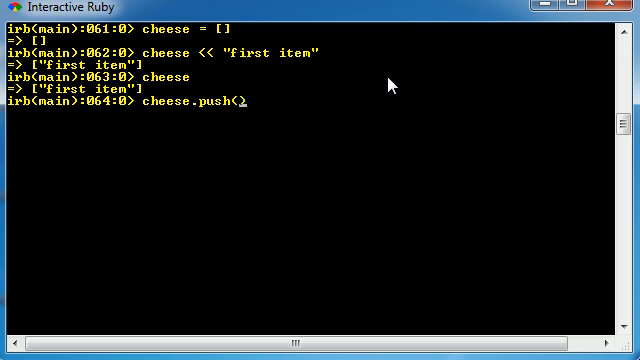
text("")
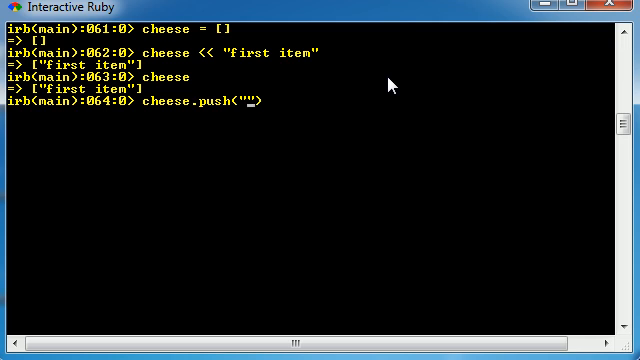
text(second it)
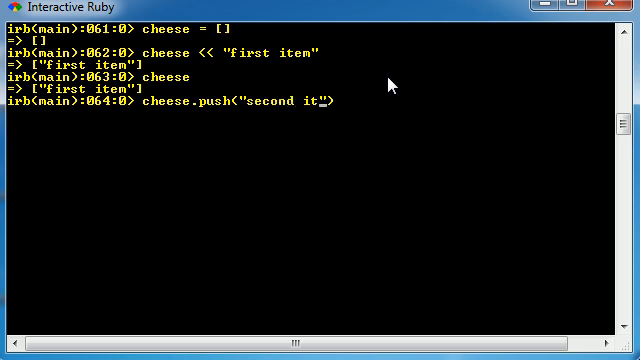
text(em"))
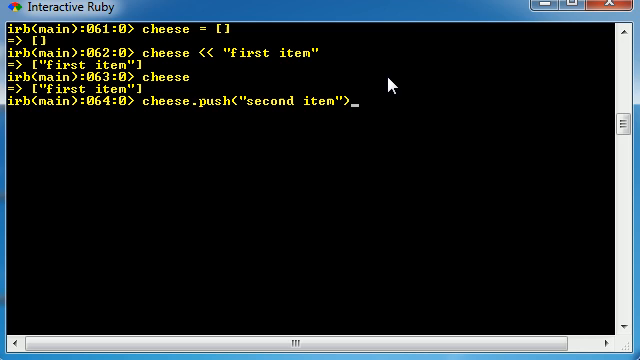
mouse_move(230, 110)
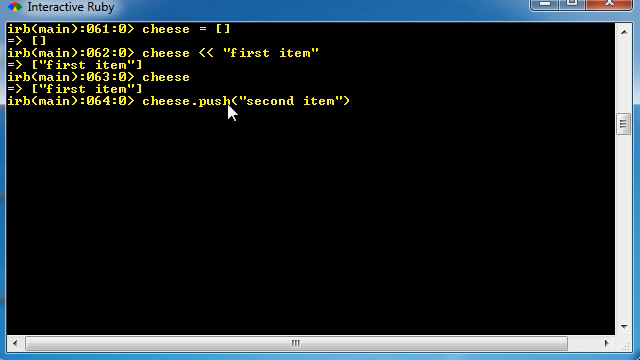
mouse_move(306, 103)
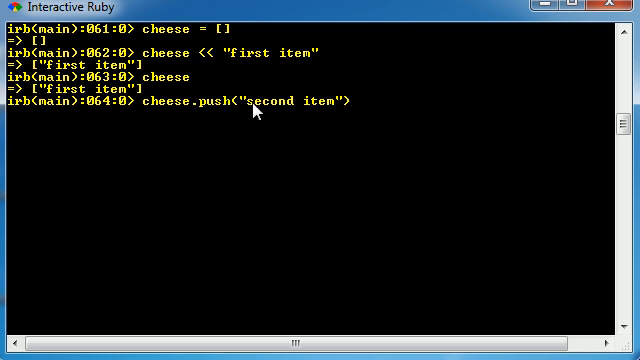
key(Return)
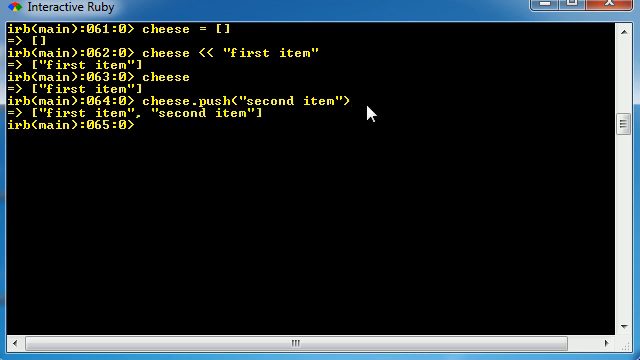
mouse_move(465, 153)
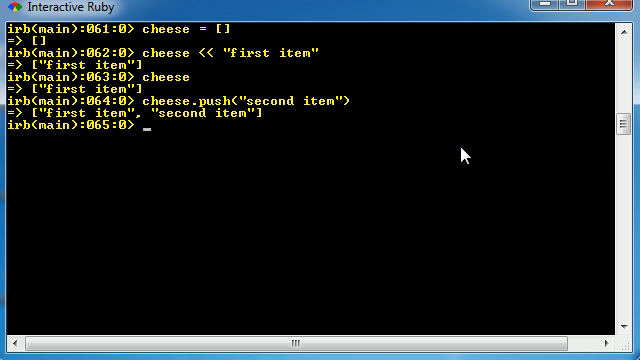
Print cheese[0] ("first item") and cheese[1] ("second item")
text(cheese)
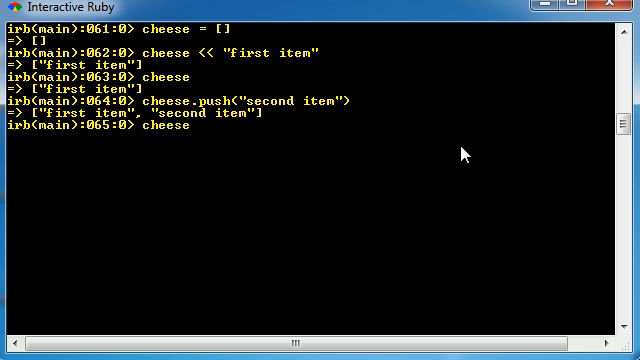
text([0])
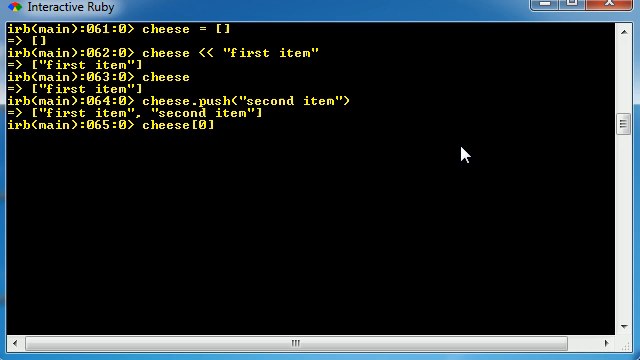
key(Return)
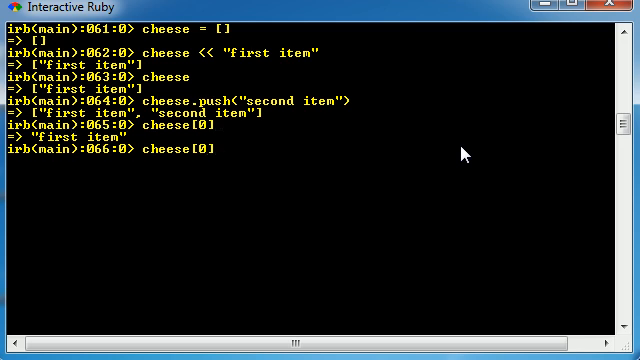
text(1)
key(Return)
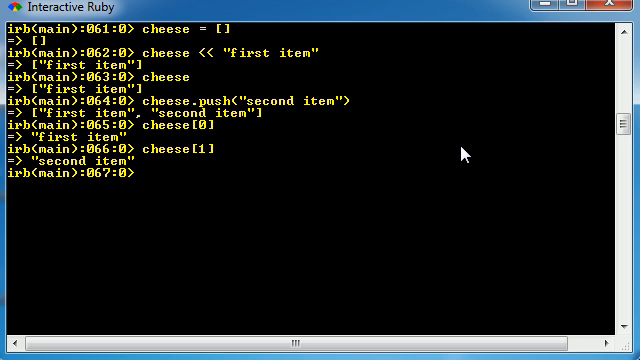
text(ch)
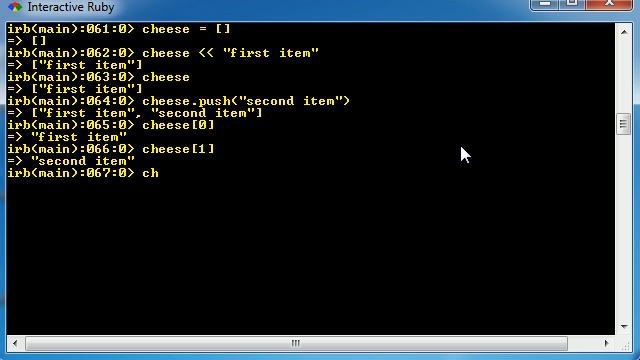
Display cheese, then push "tuna mctuna" onto it as the third item
text(eese)
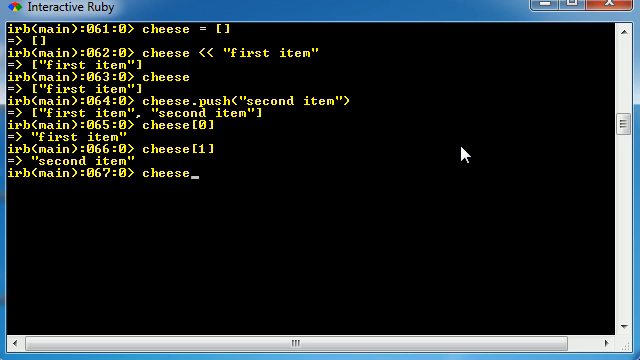
key(Return)
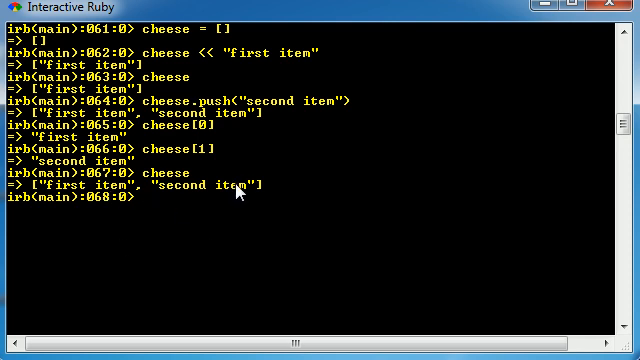
text(cheese.push("second item"))
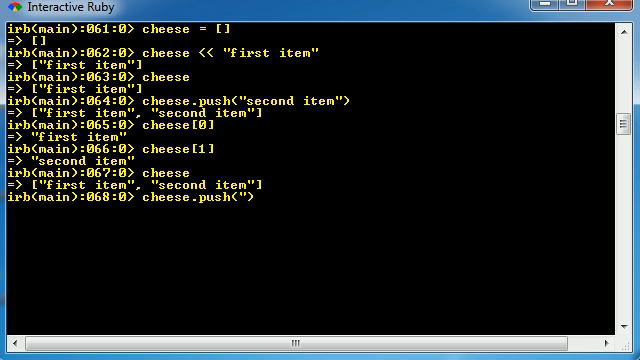
text(")
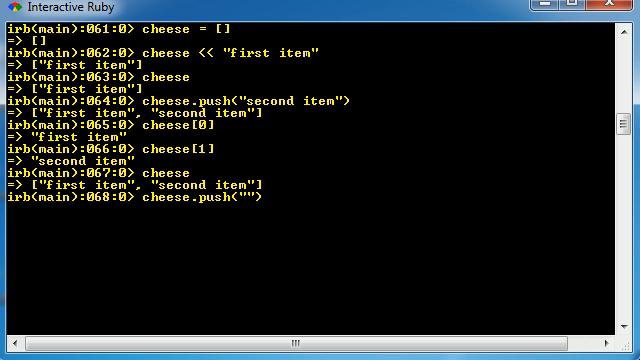
text(tuna mctuna)
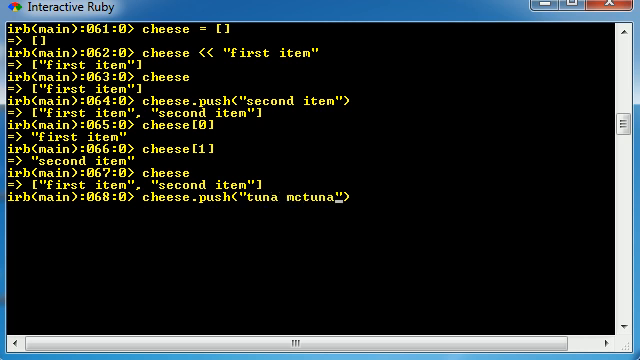
key(Return)
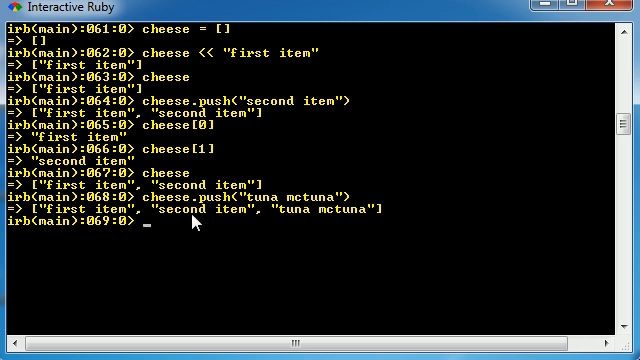
mouse_move(312, 222)
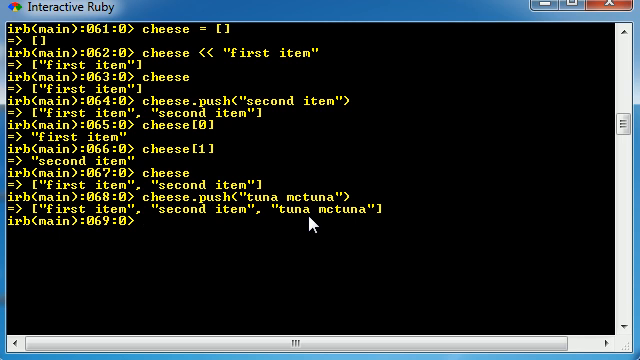
mouse_move(327, 247)
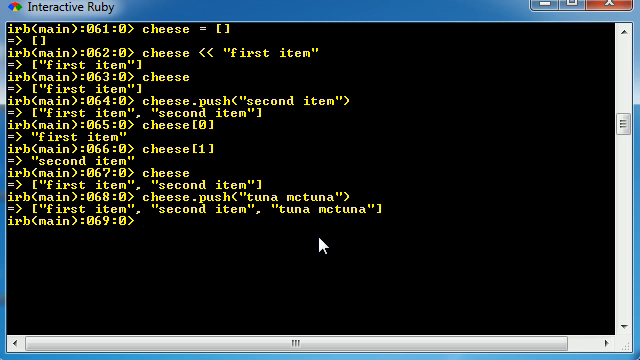
Run cheese.pop without parentheses, removing "tuna mctuna"
text(ch)
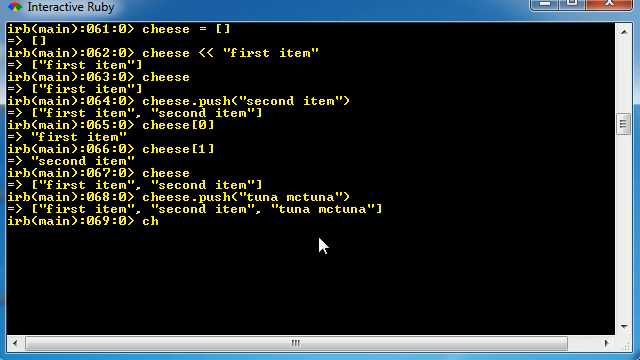
text(eese)
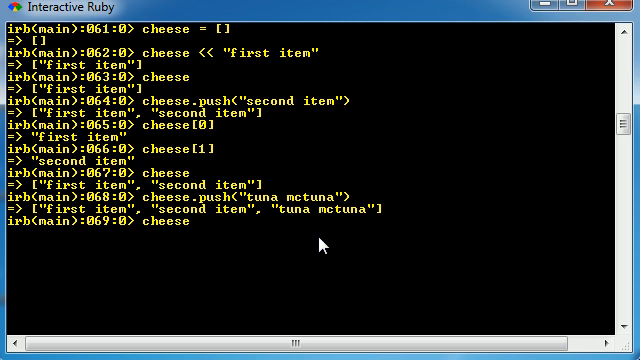
text(.pop)
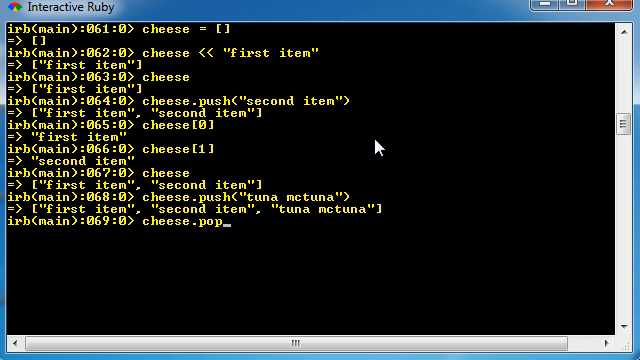
mouse_move(562, 250)
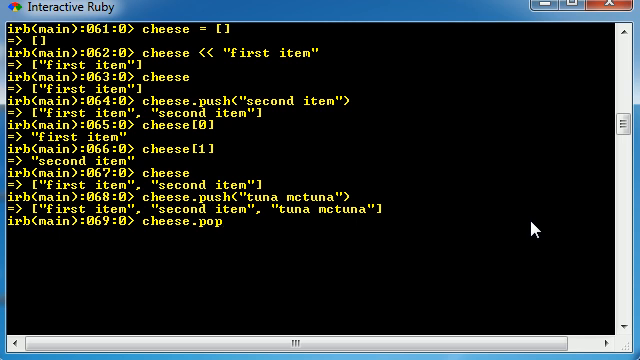
text(())
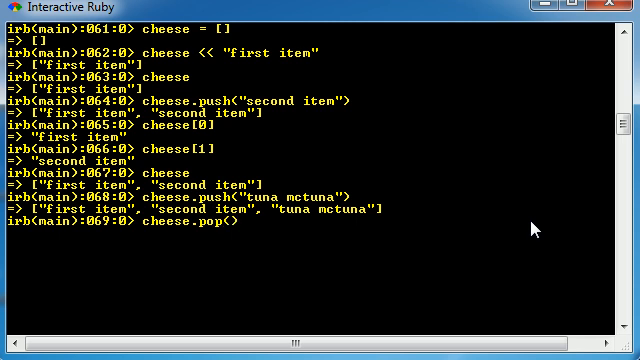
key(Backspace)
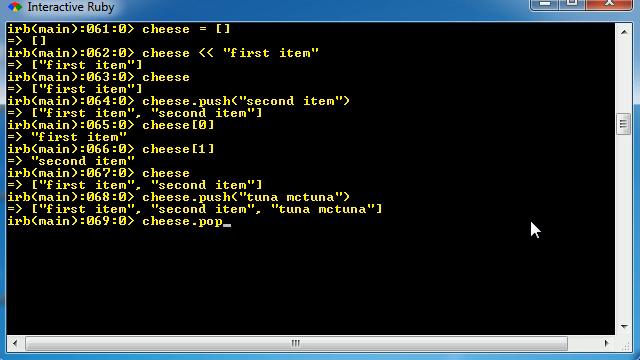
key(Return)
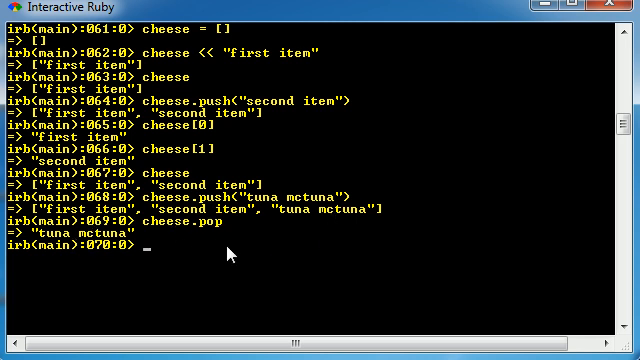
Display what cheese holds after the first pop
text(che)
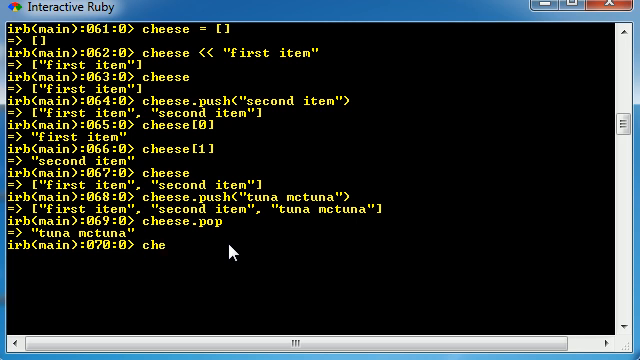
text(ese)
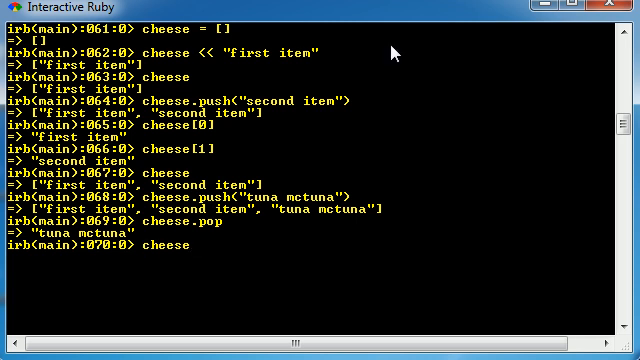
key(Return)
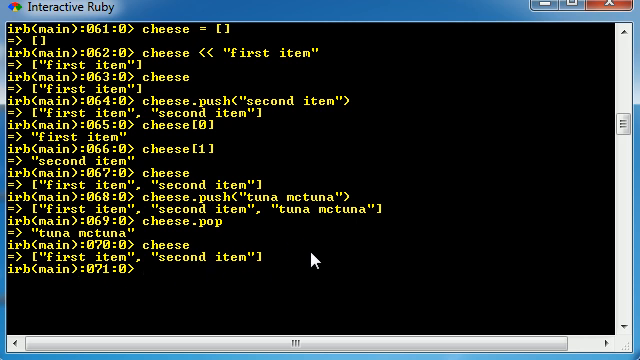
Pop "second item" off cheese and confirm only ["first item"] remains
text(cheese.pop)
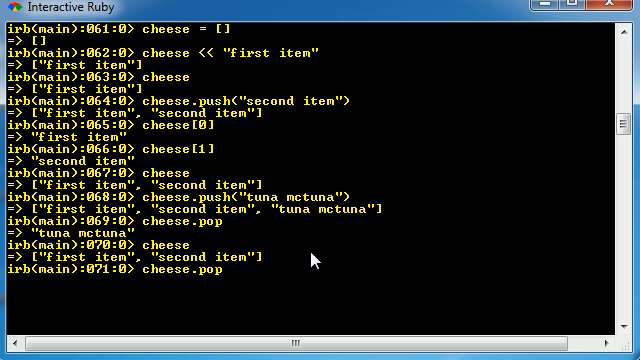
key(BackSpace)
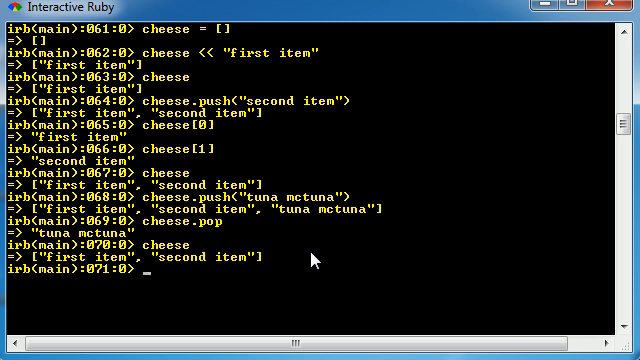
text(cheese.pop)
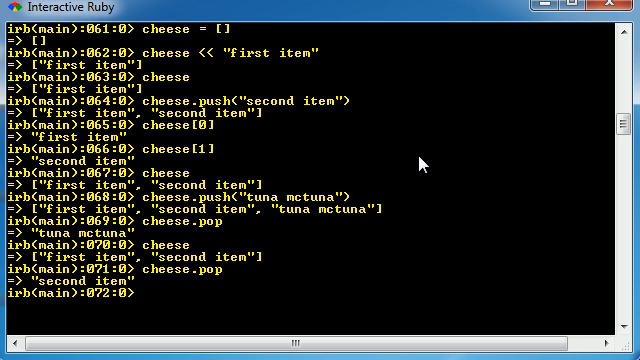
text(ch)
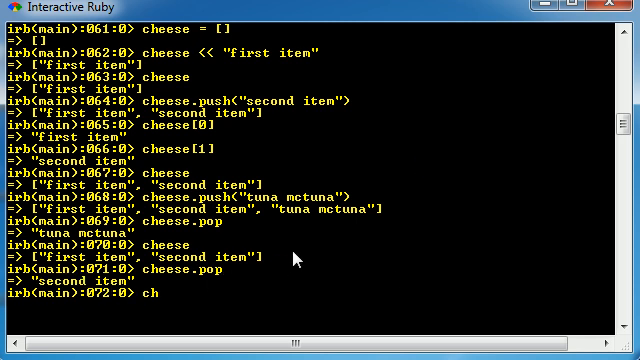
text(eese)
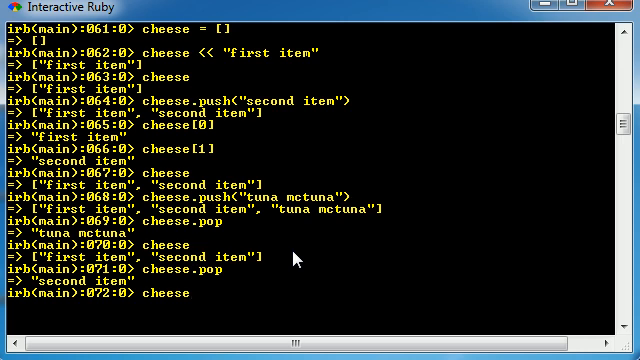
key(Return)
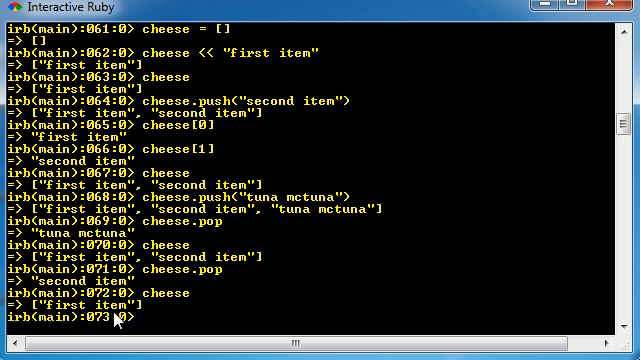
mouse_move(377, 257)
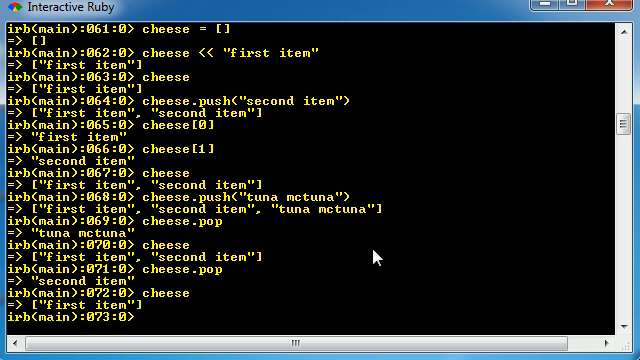